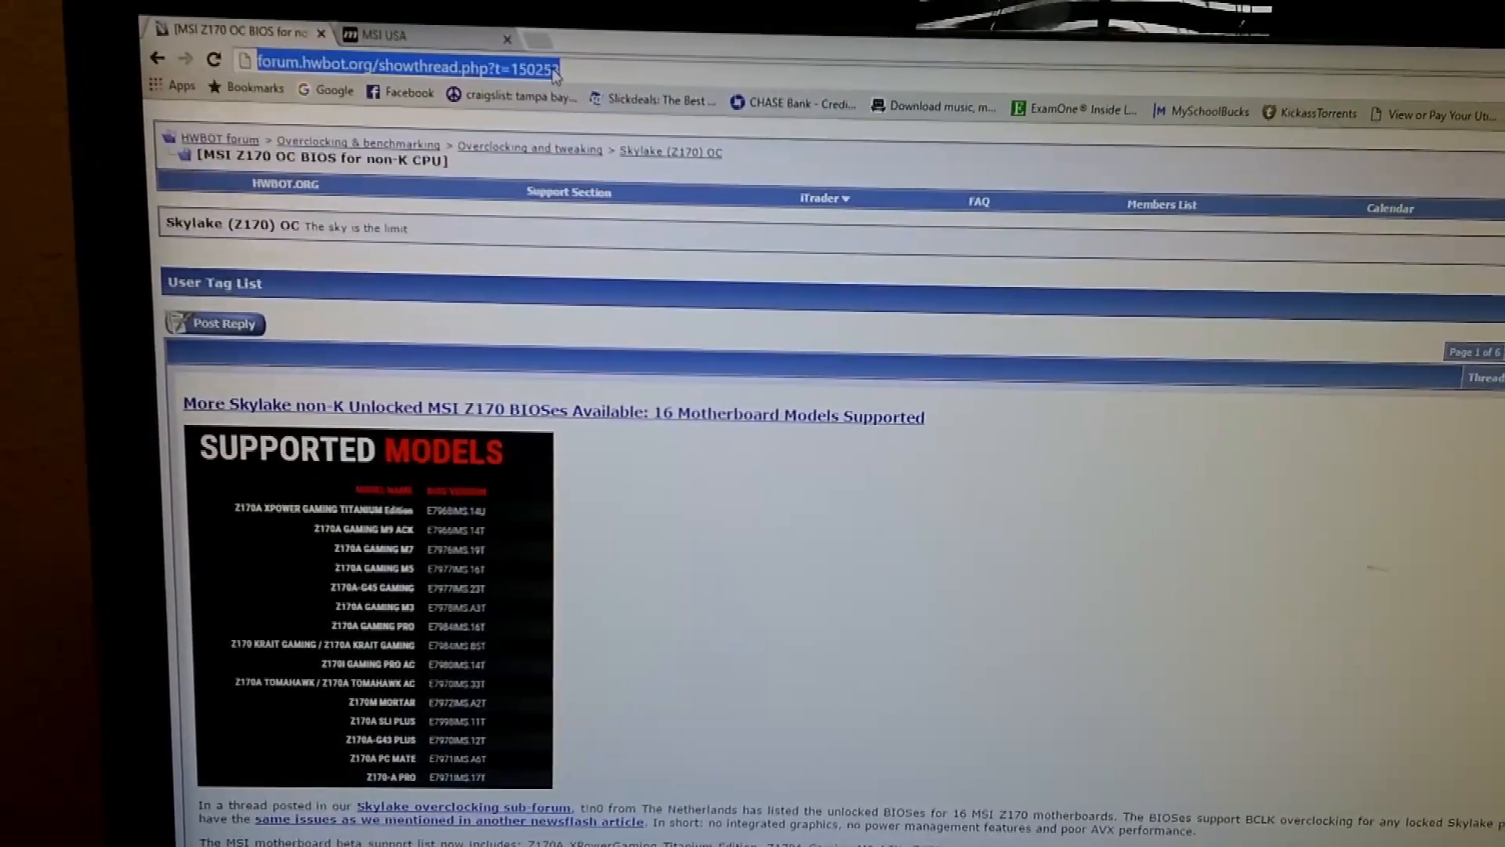
- Scroll down the HWBOT thread and open the OneDrive download of all unlocked Z170 BIOSes
{"action": "scroll", "scroll_direction": "down", "scroll_amount": 3}
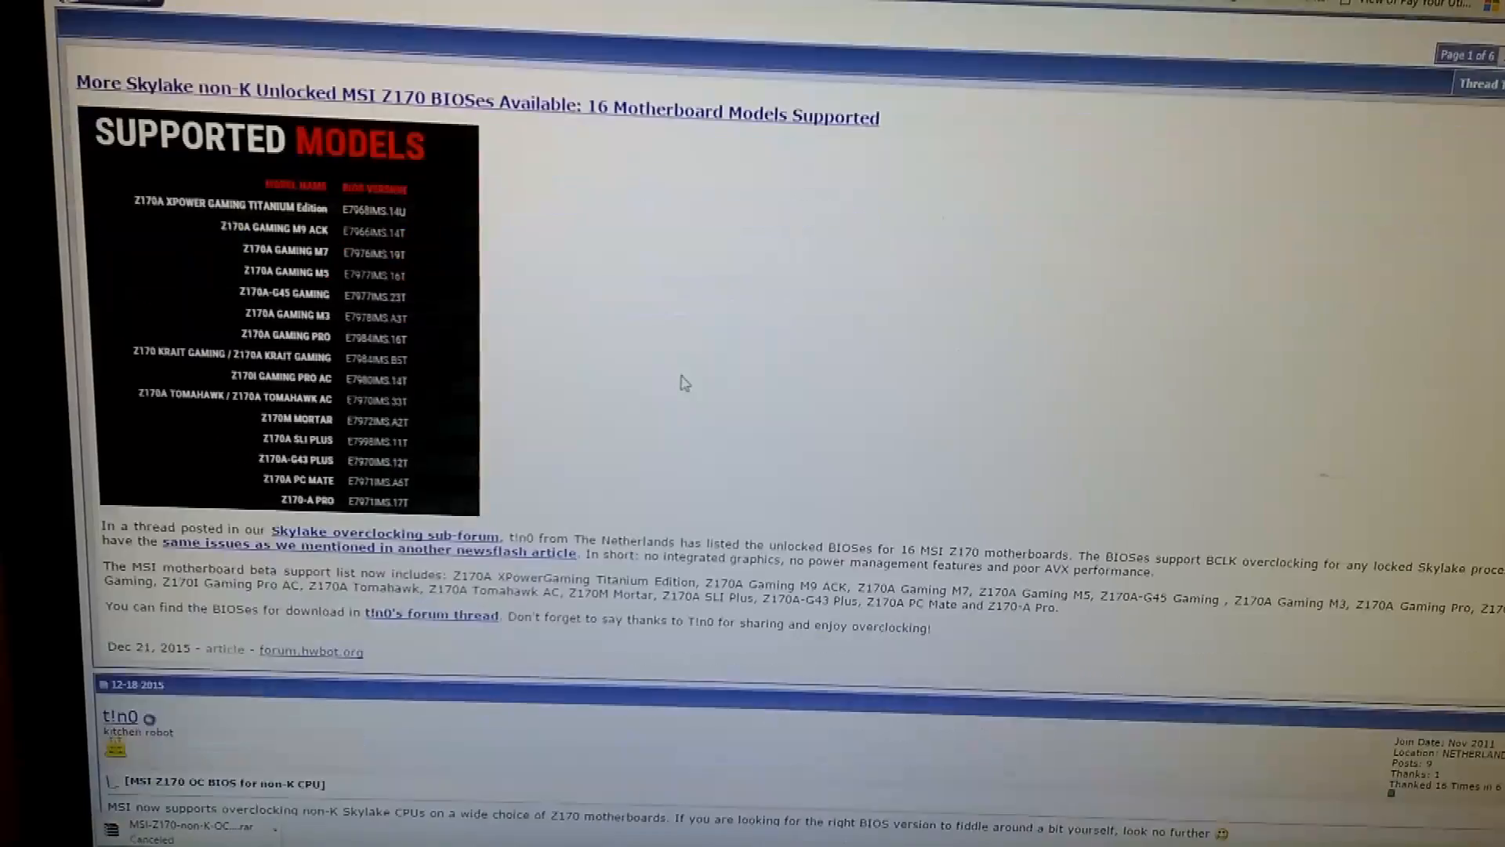
{"action": "scroll", "scroll_direction": "down", "scroll_amount": 3}
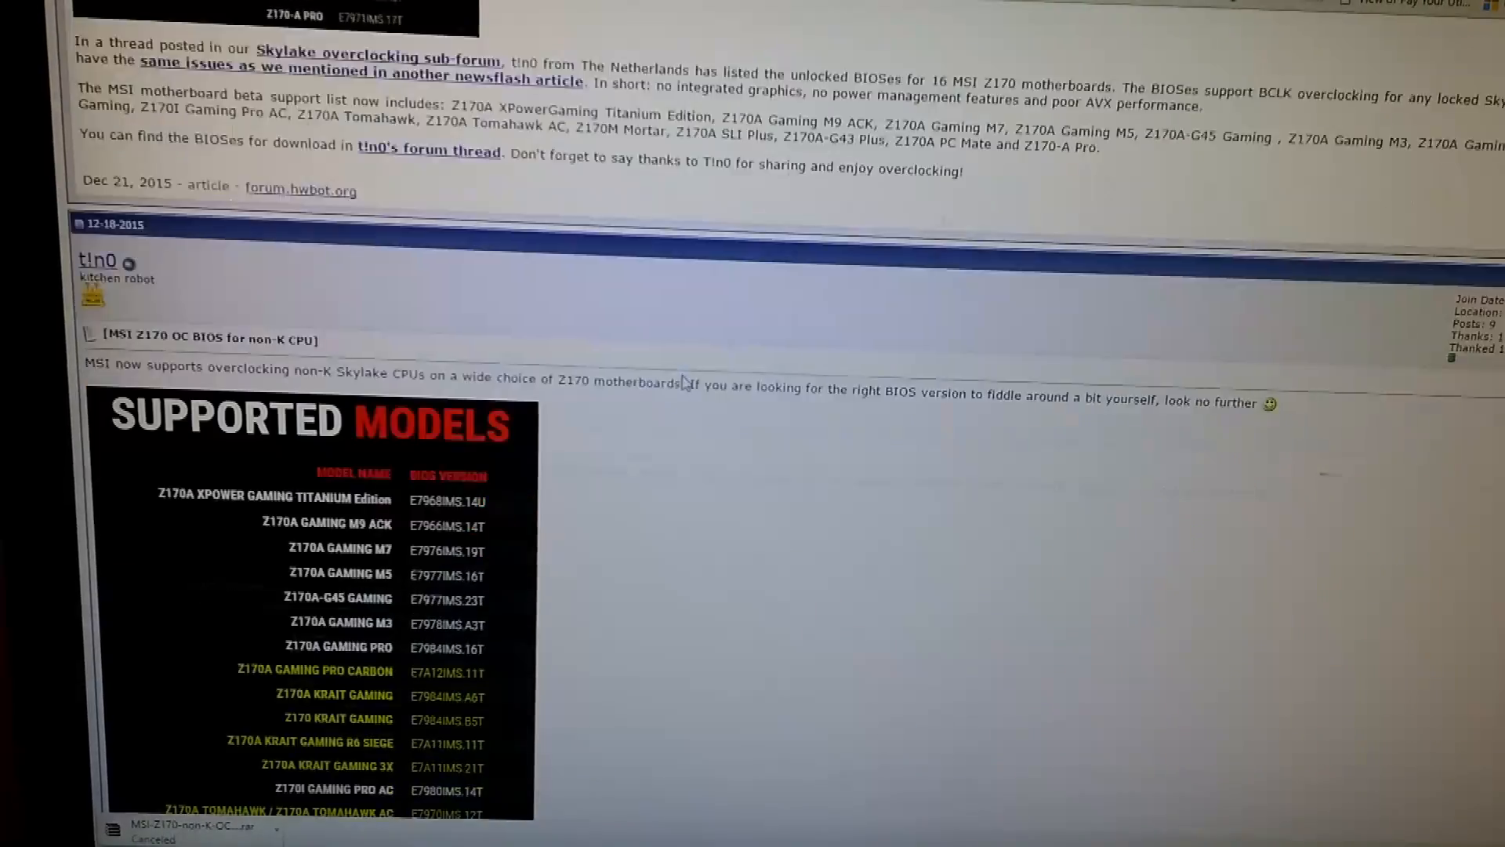
{"action": "scroll", "scroll_direction": "down", "scroll_amount": 3}
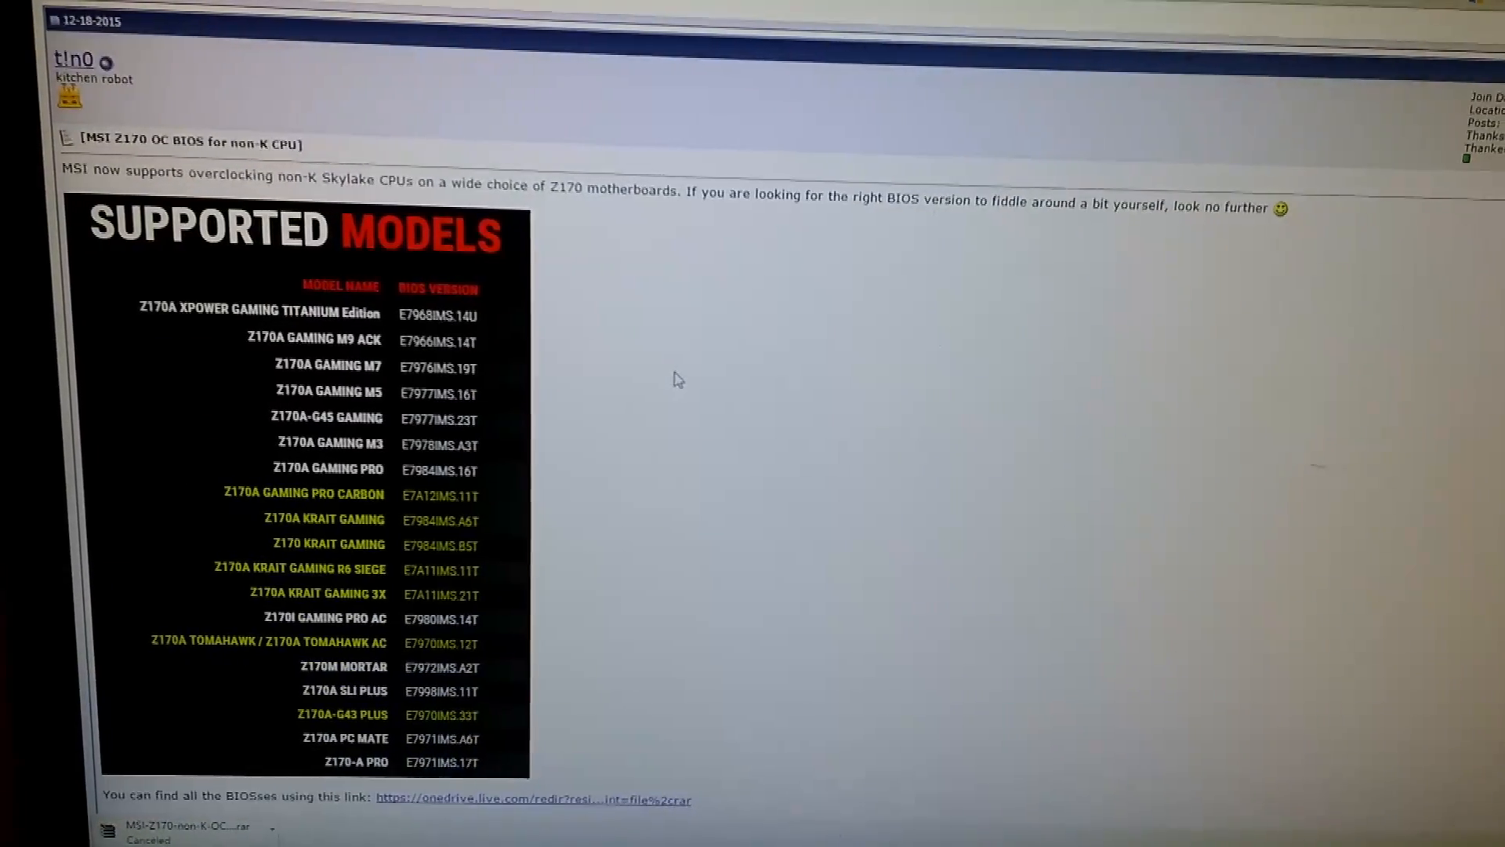
{"action": "scroll", "scroll_direction": "down", "scroll_amount": 3}
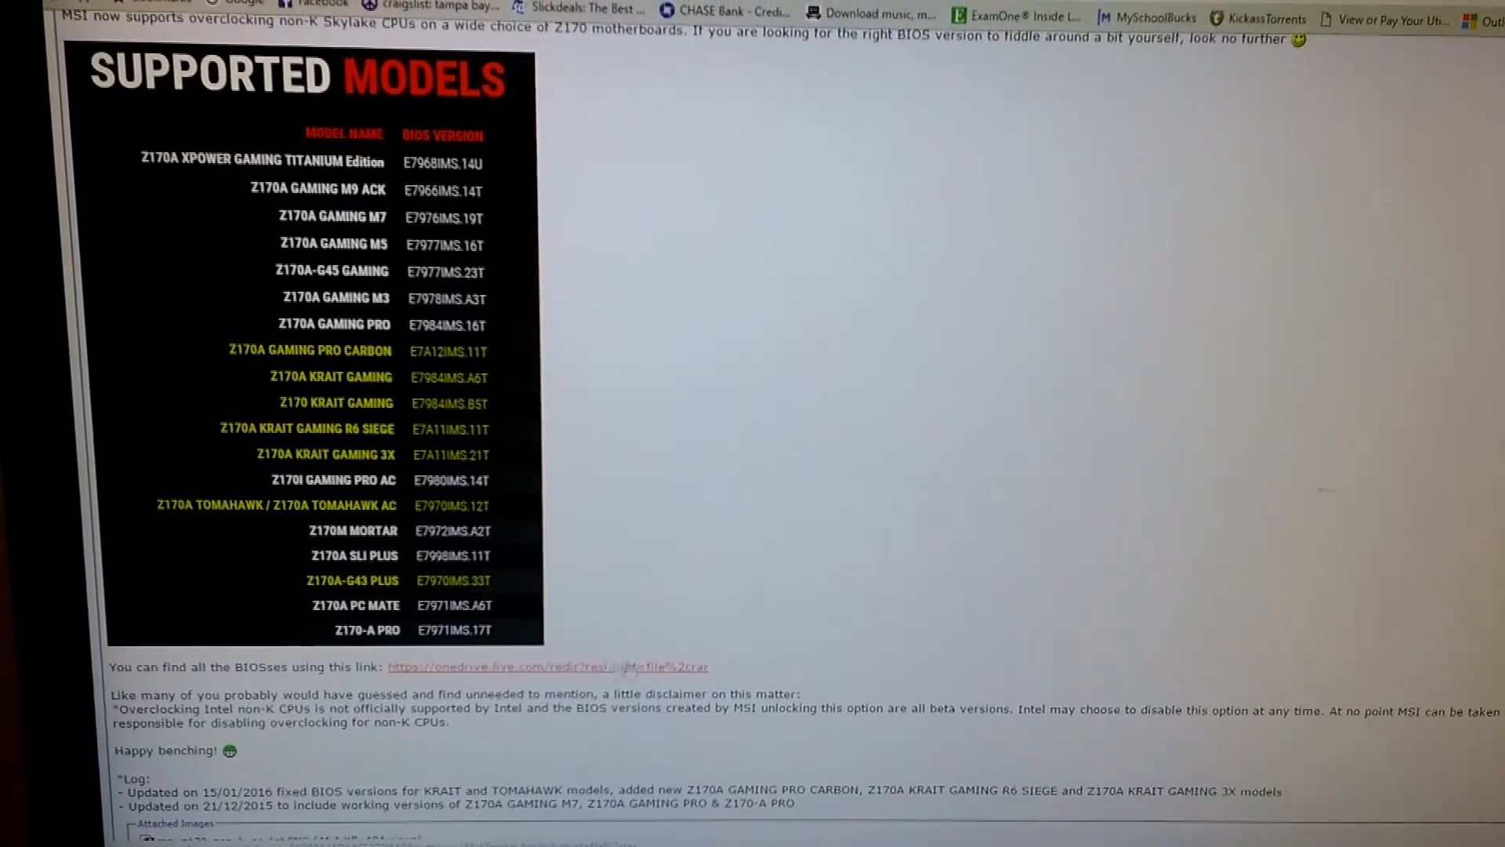
{"action": "left_click", "coordinate": [548, 666]}
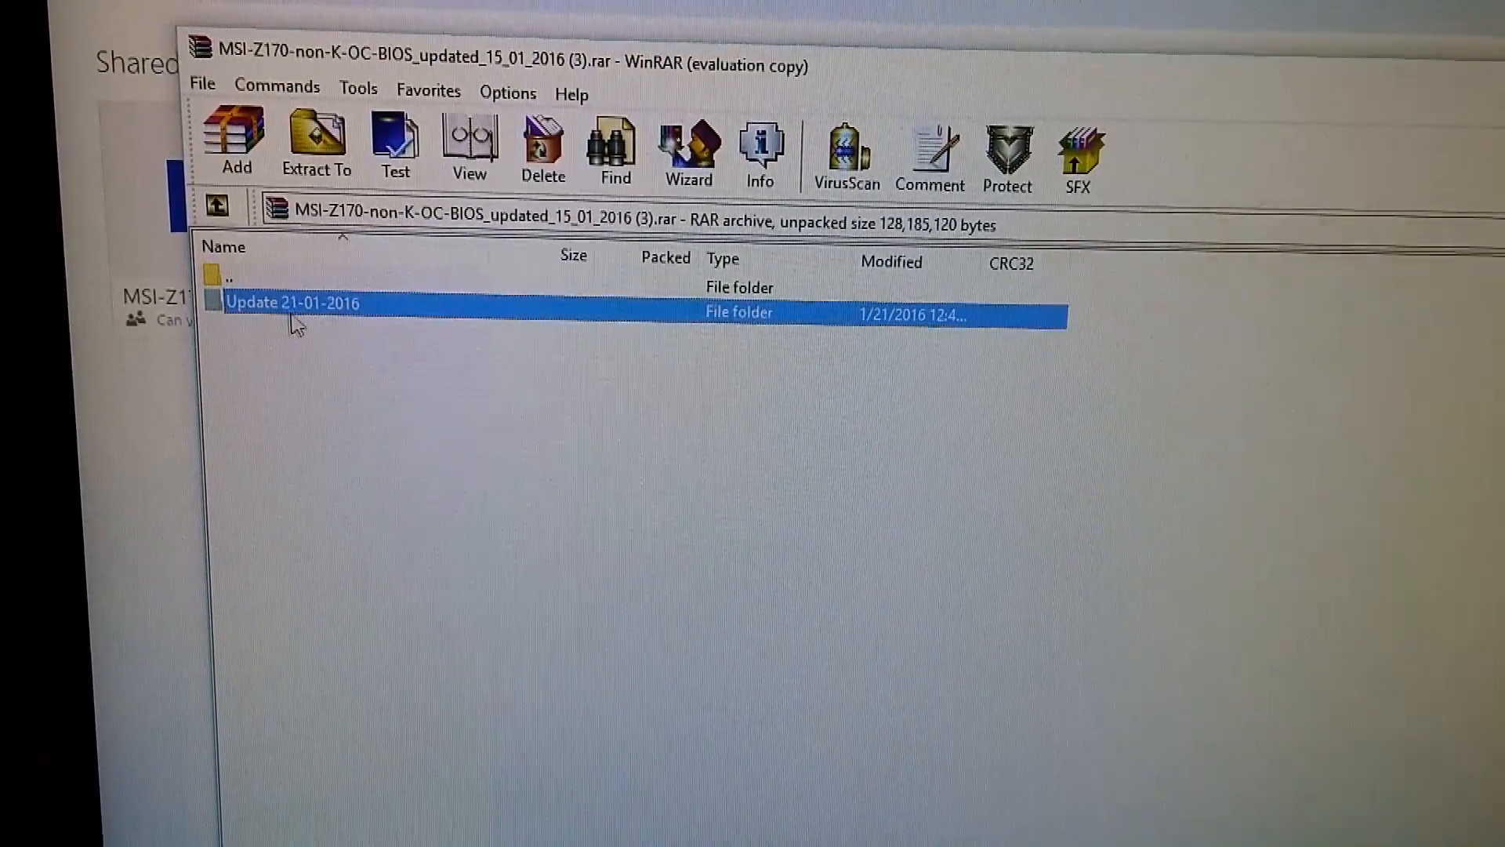
- Browse the archive to Update 21-01-2016 > Z170A KRAIT GAMING, then return to the MSI USA tab
{"action": "double_click", "coordinate": [293, 301]}
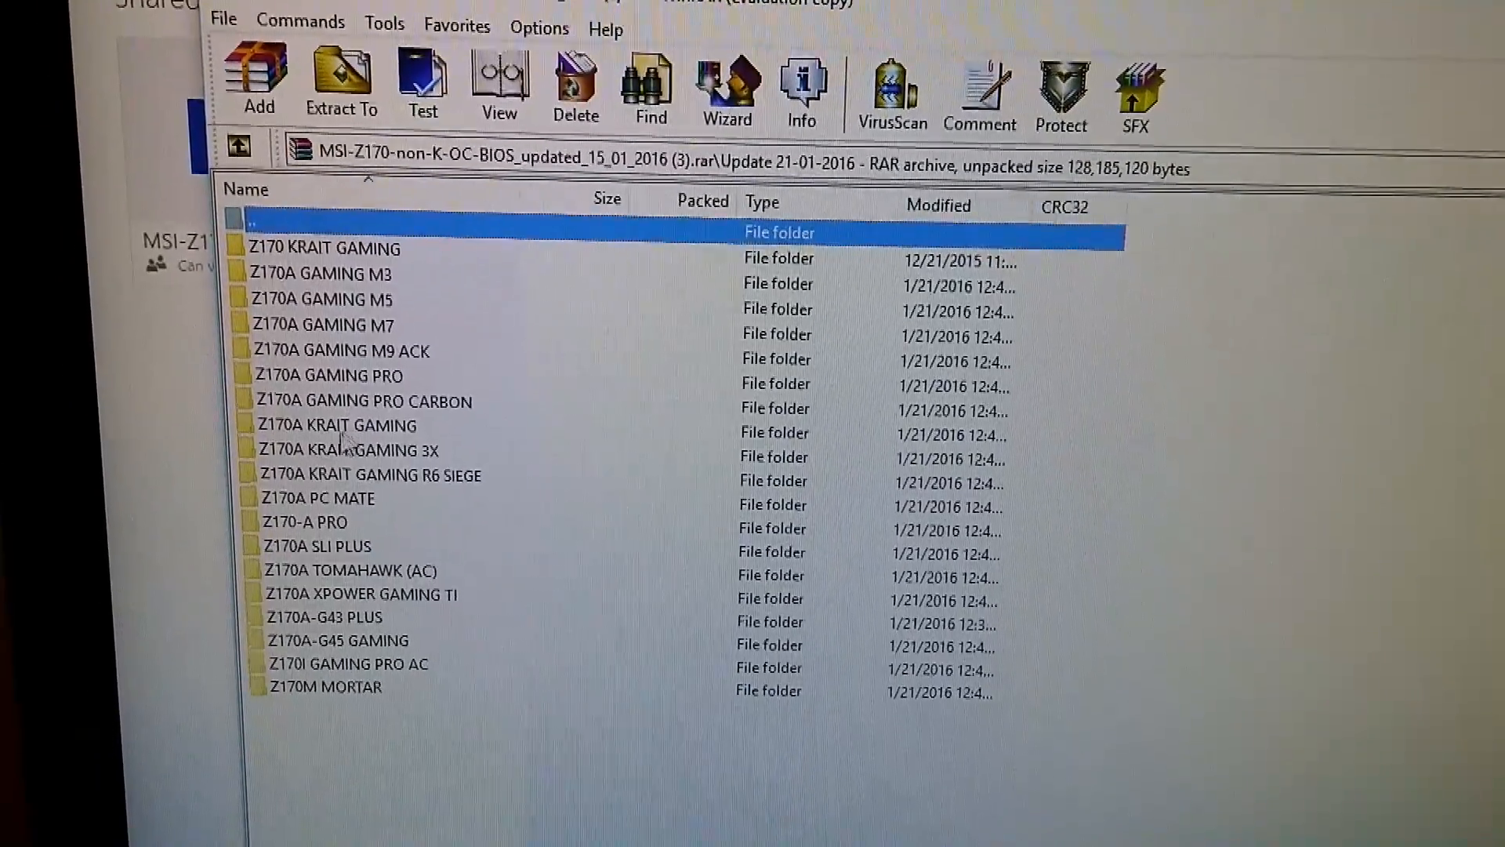
{"action": "double_click", "coordinate": [337, 424]}
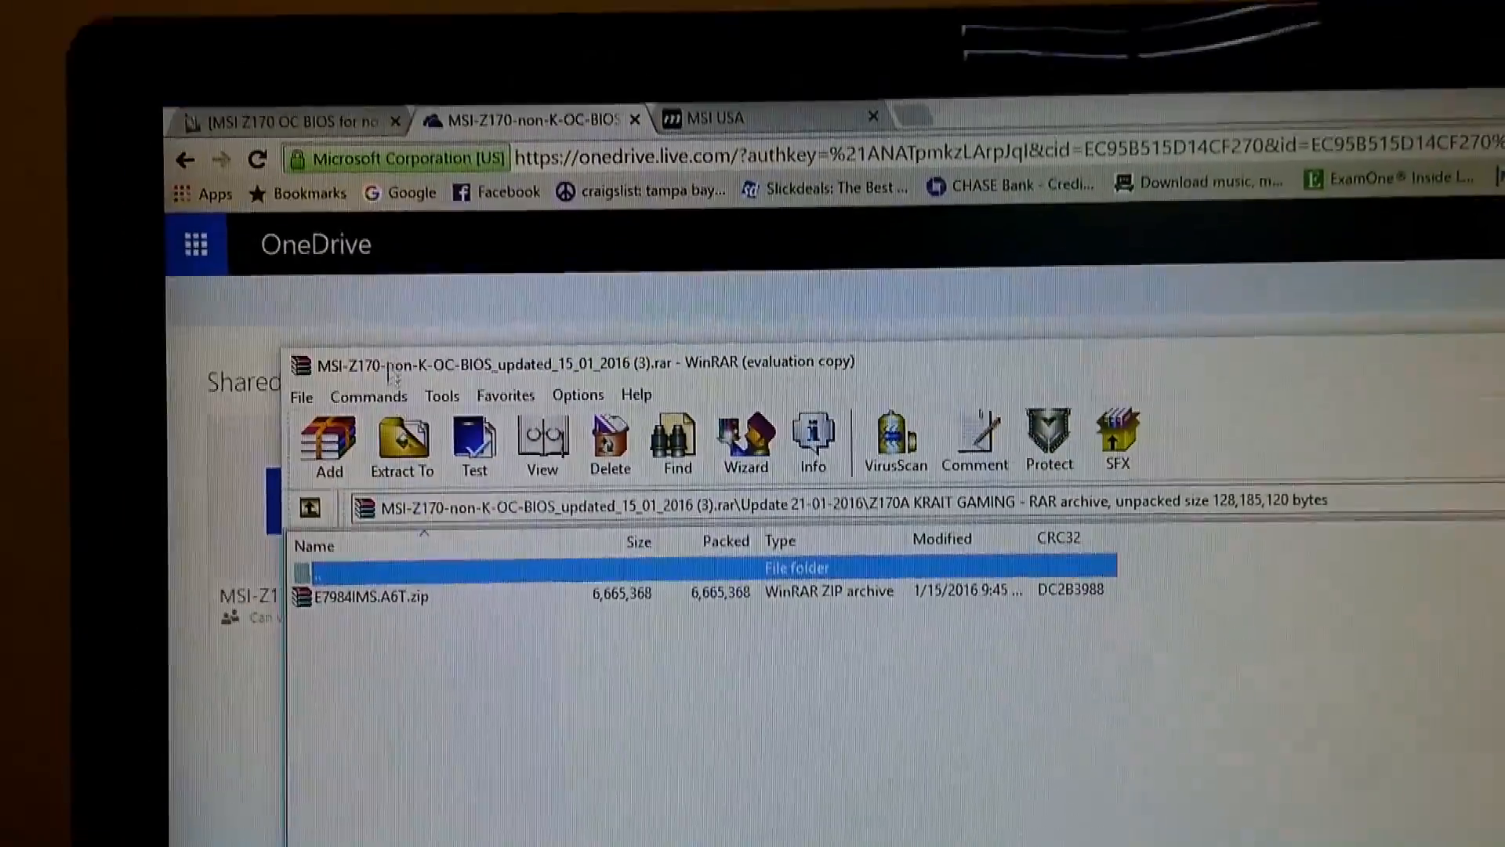
{"action": "left_click", "coordinate": [672, 116]}
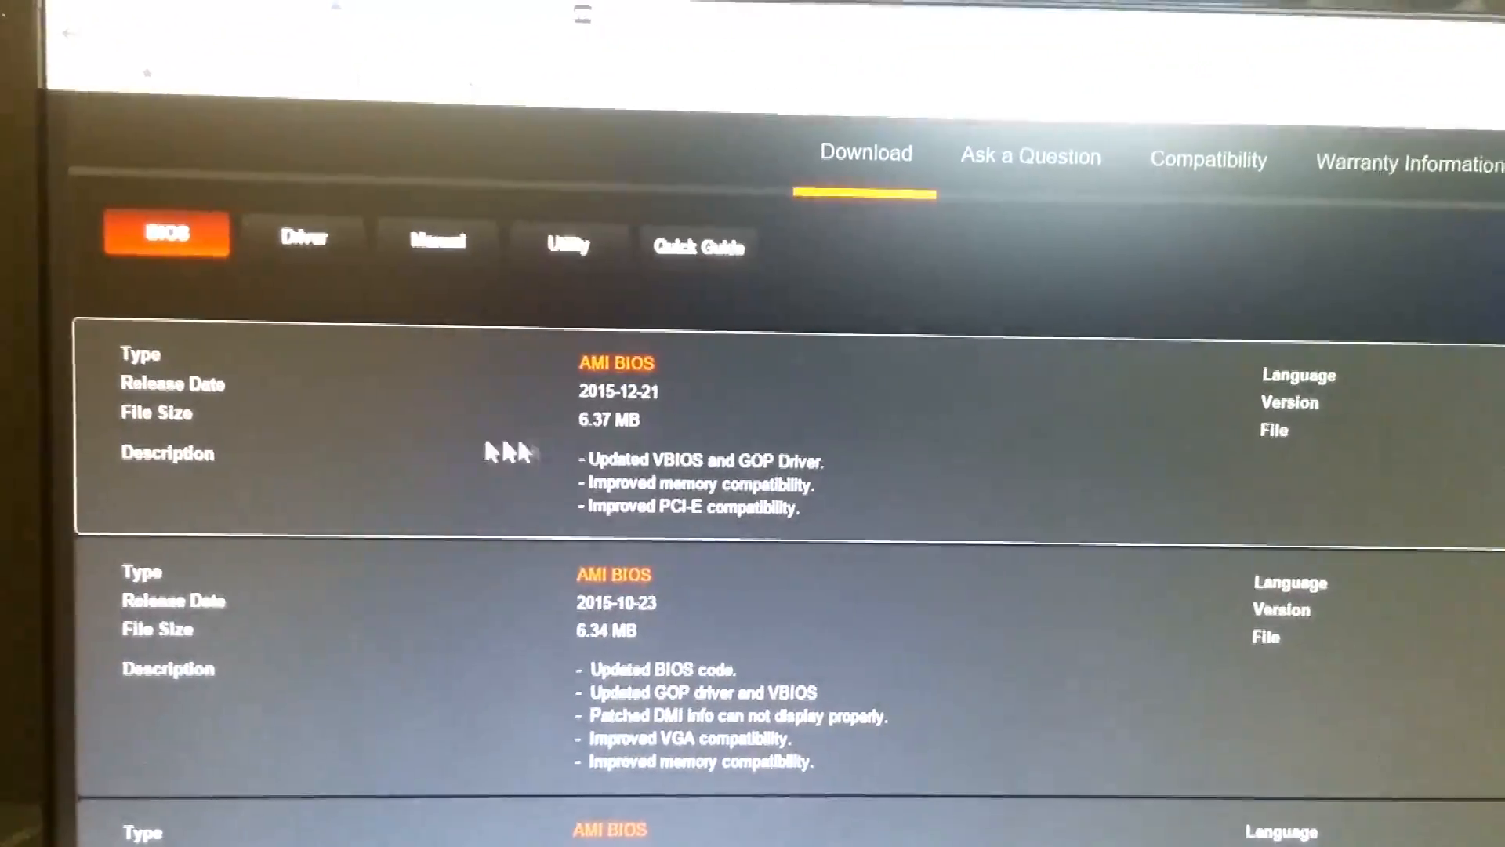
{"action": "scroll", "scroll_direction": "down", "scroll_amount": 3}
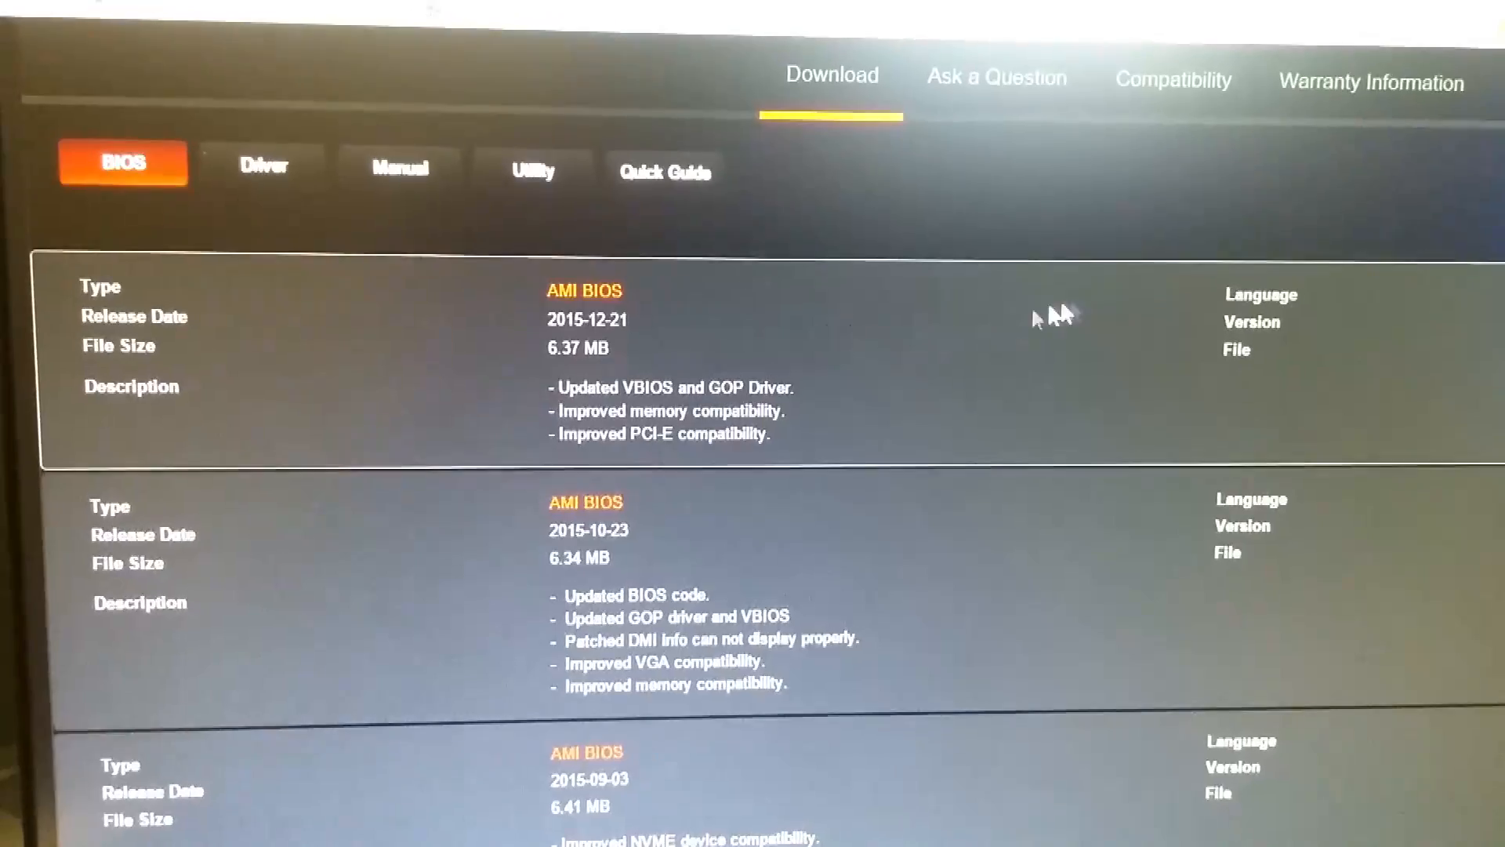
{"action": "scroll", "scroll_direction": "down", "scroll_amount": 3}
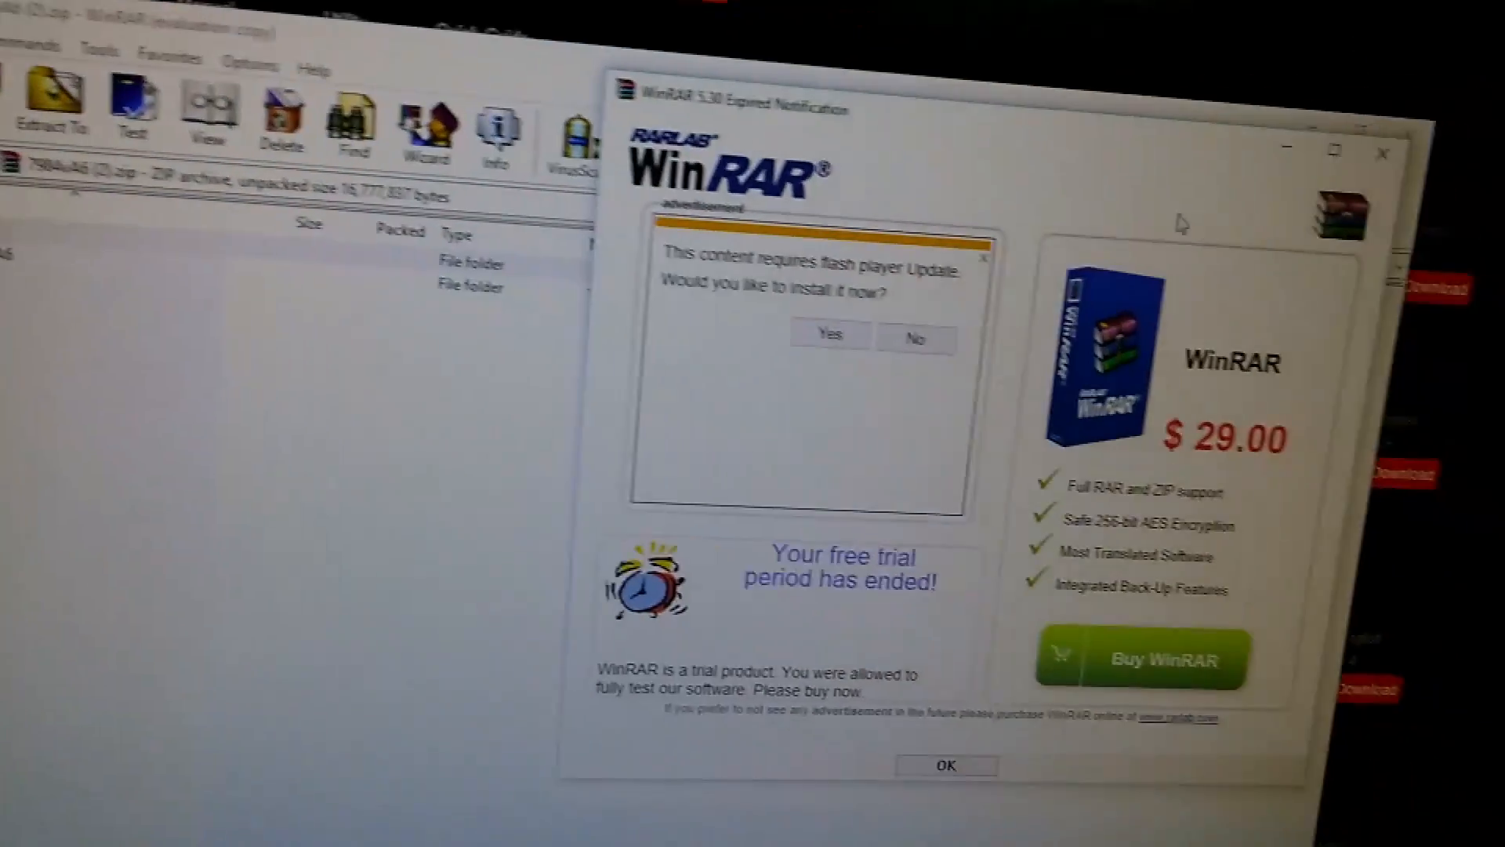
- Close the WinRAR trial-expired notice and enter the official zip's 7984vA6 folder
{"action": "left_click", "coordinate": [946, 766]}
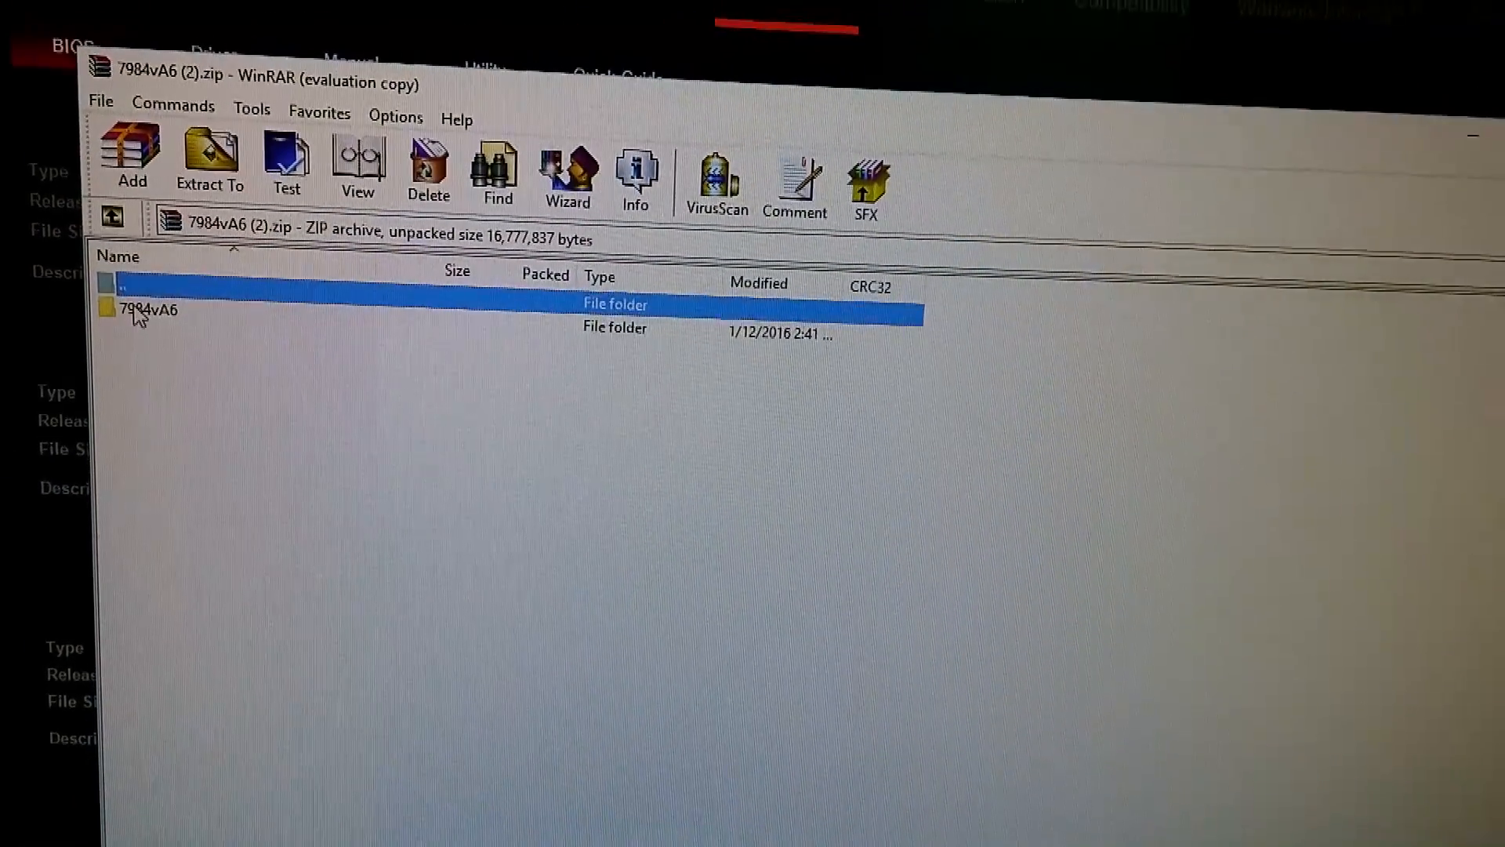
{"action": "double_click", "coordinate": [149, 309]}
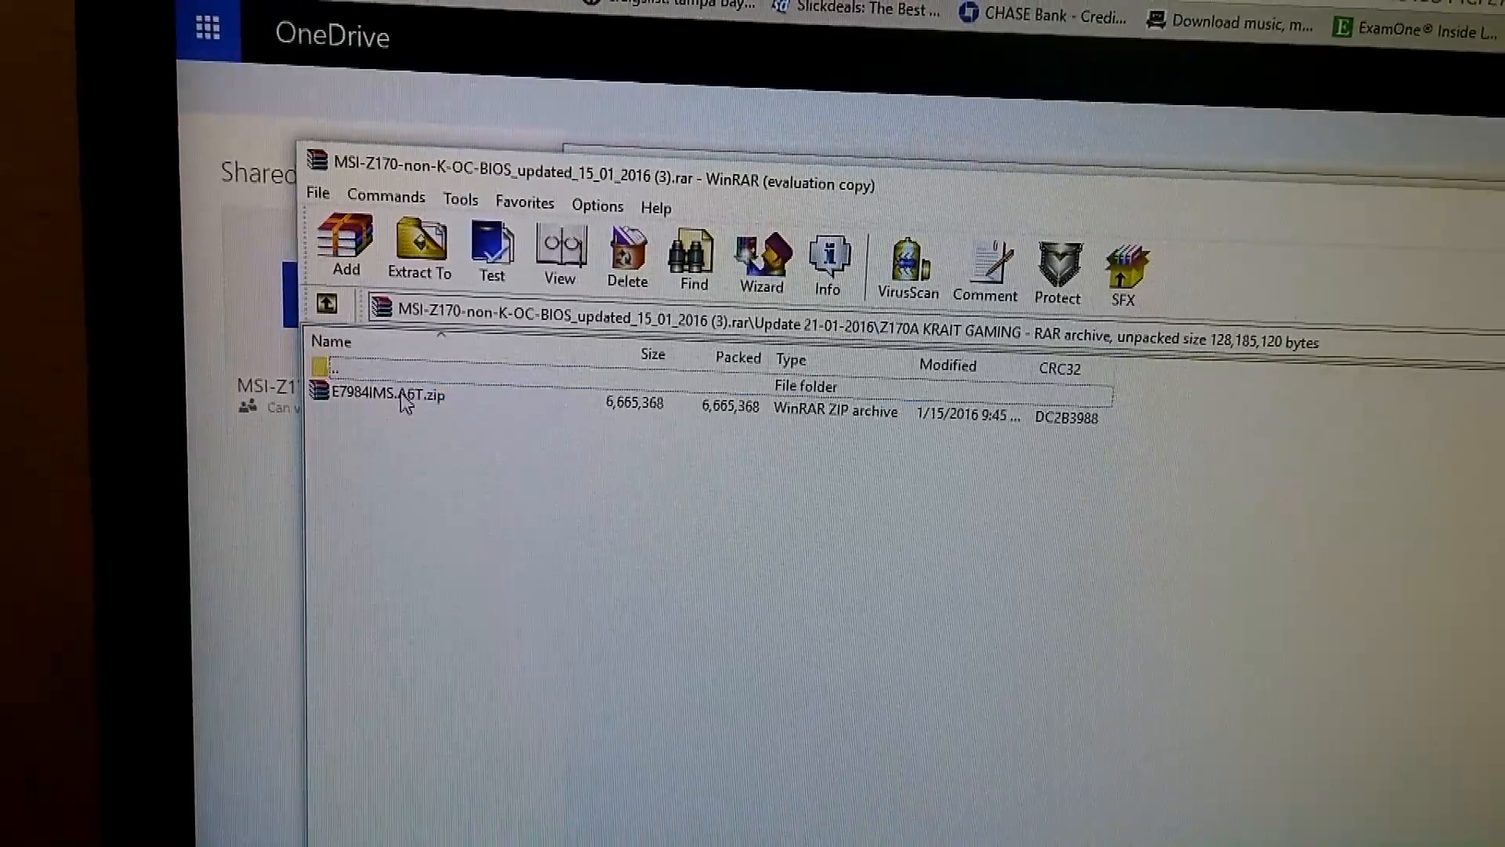
- Open E7984IMS.A6T.zip and select the unlocked E7984IMS.A6T BIOS file
{"action": "double_click", "coordinate": [403, 394]}
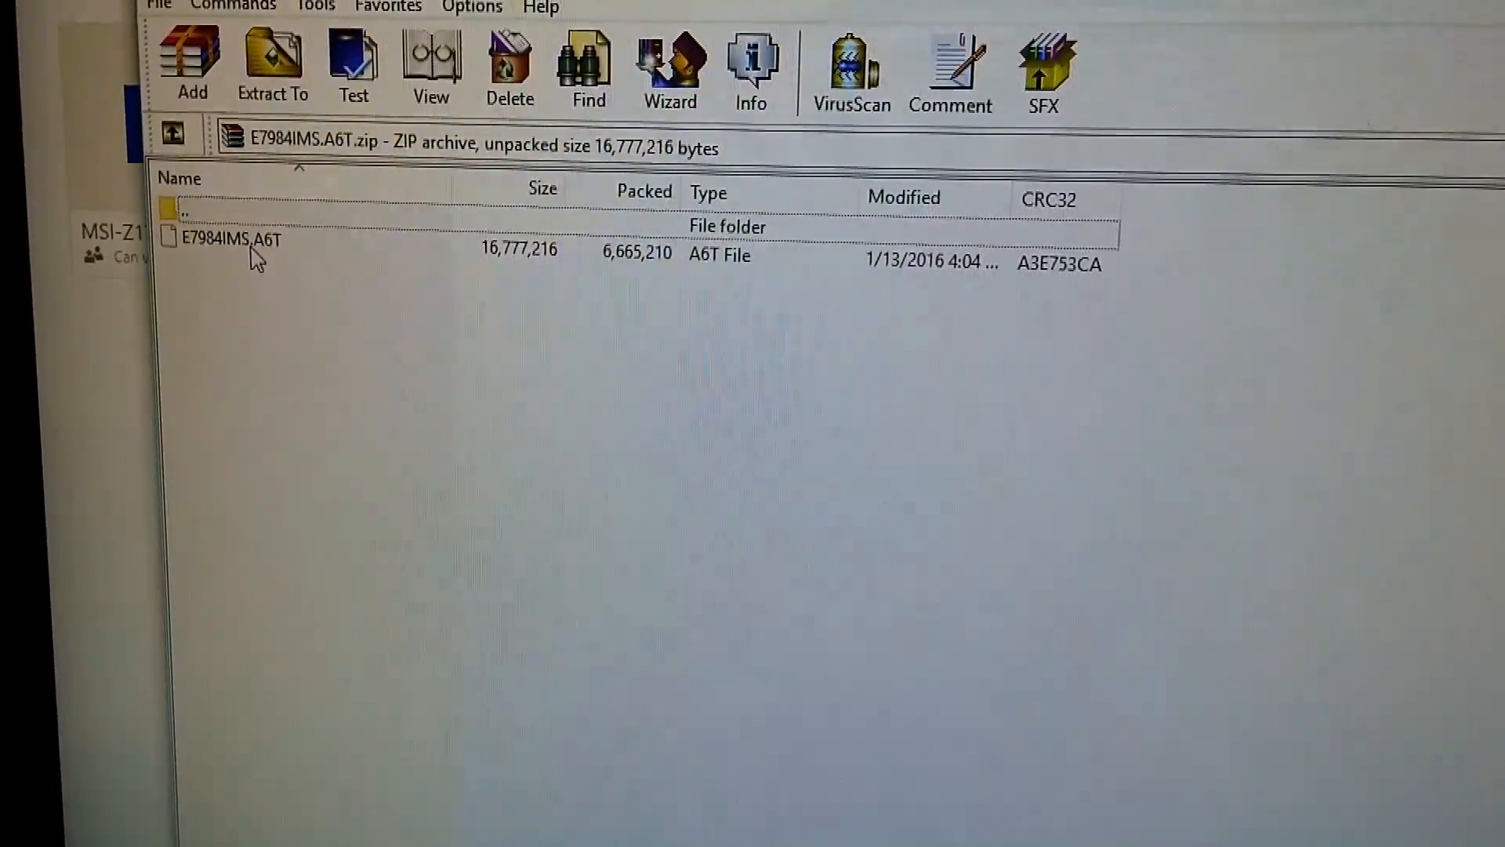
{"action": "left_click", "coordinate": [231, 250]}
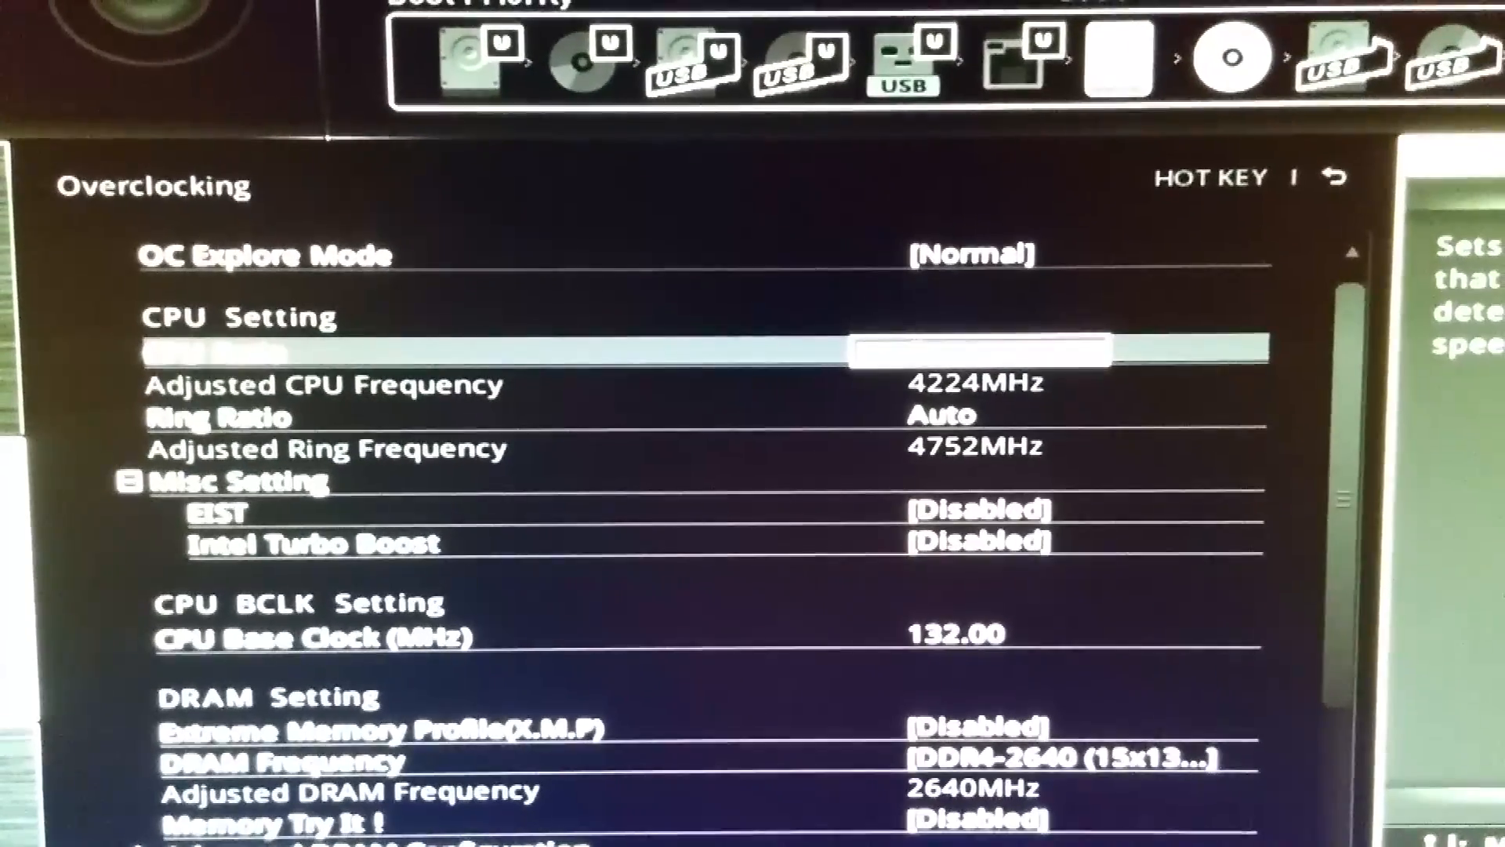
- Finish editing CPU Ratio with base clock 132.00 MHz, EIST and Turbo Boost off, giving 4224 MHz
{"action": "key", "text": "Down"}
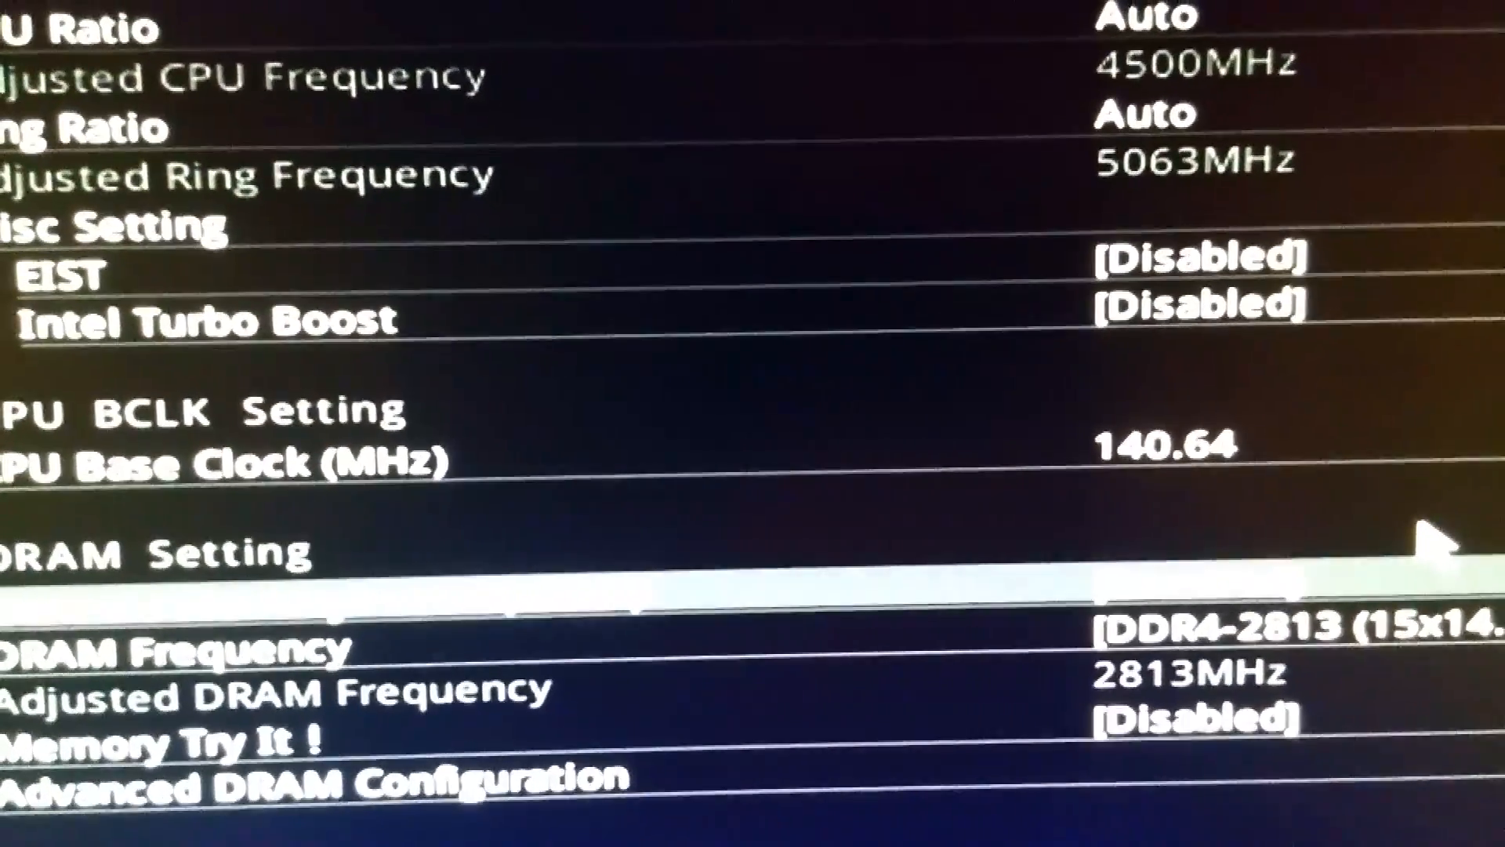
- Scroll the Overclocking page down to the XMP and Voltage Setting options
{"action": "scroll", "scroll_direction": "down", "scroll_amount": 3}
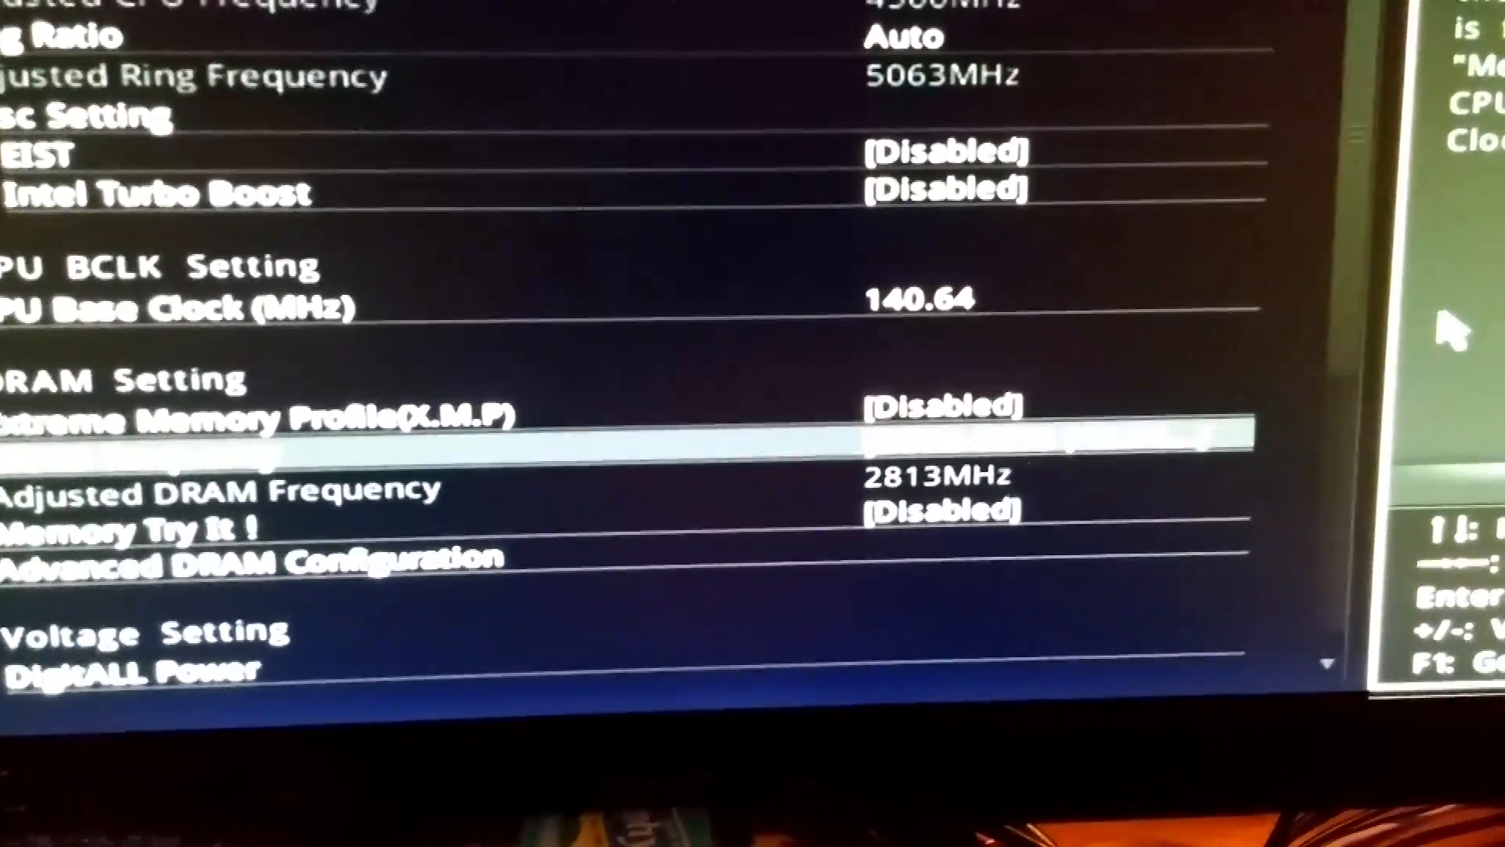
{"action": "scroll", "scroll_direction": "down", "scroll_amount": 3}
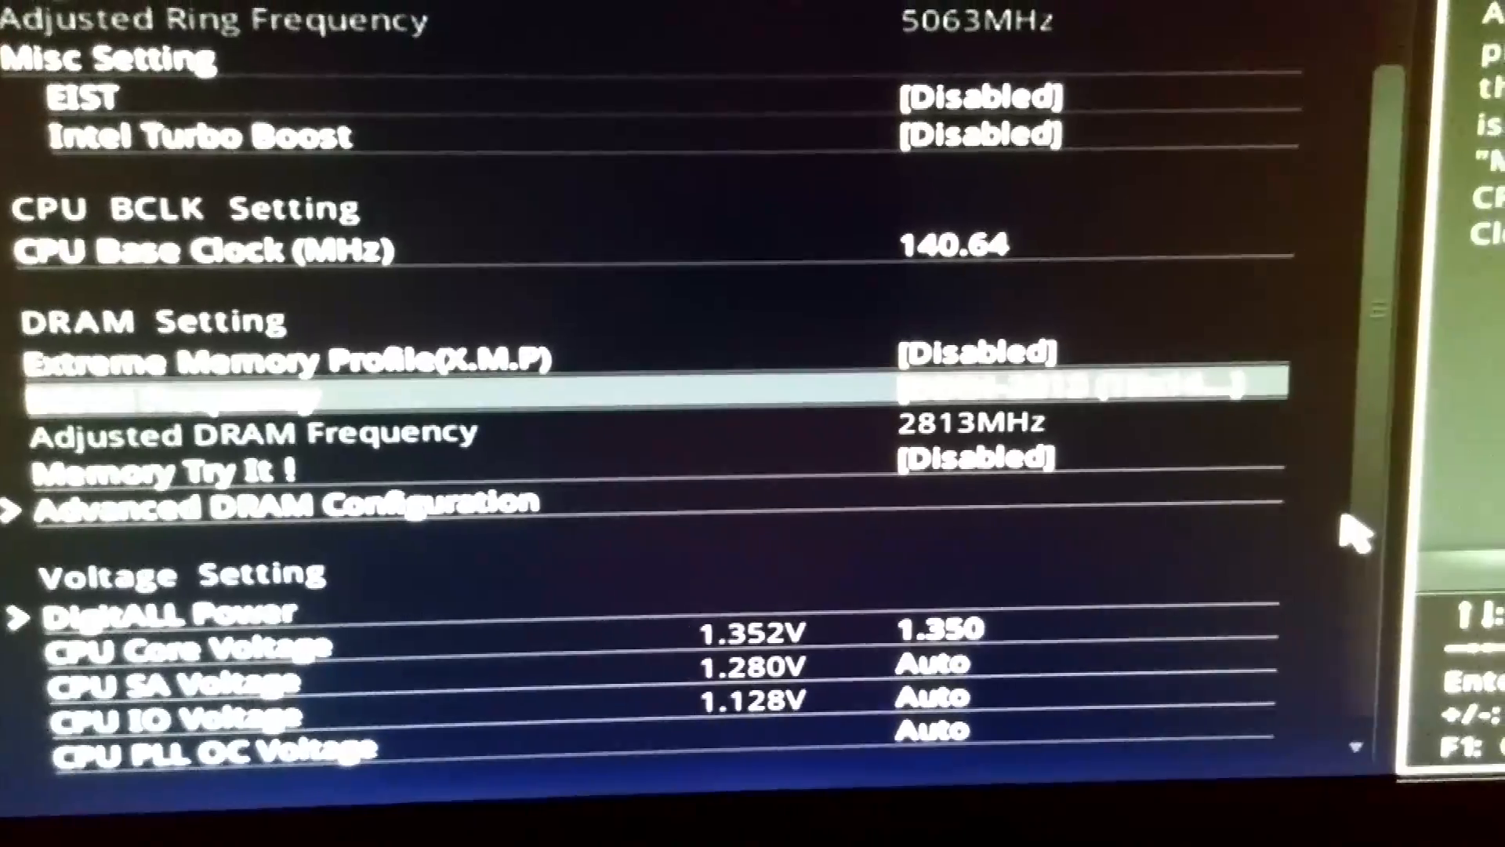
{"action": "scroll", "scroll_direction": "down", "scroll_amount": 3}
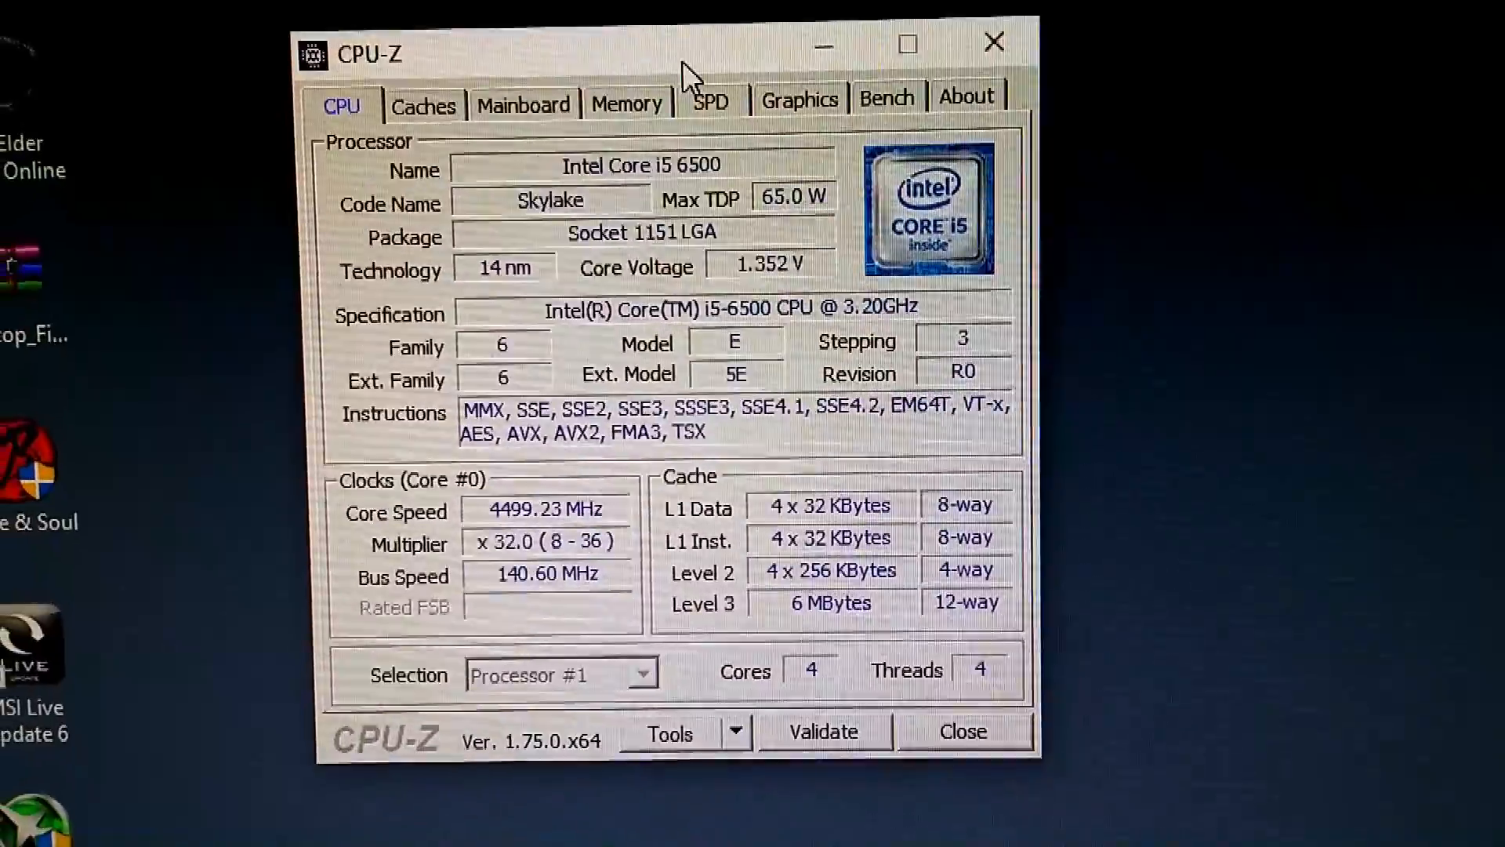
- Drag the CPU-Z window into view to read the i5-6500's roughly 4496 MHz core speed
{"action": "left_click_drag", "start_coordinate": [672, 53], "coordinate": [730, 96]}
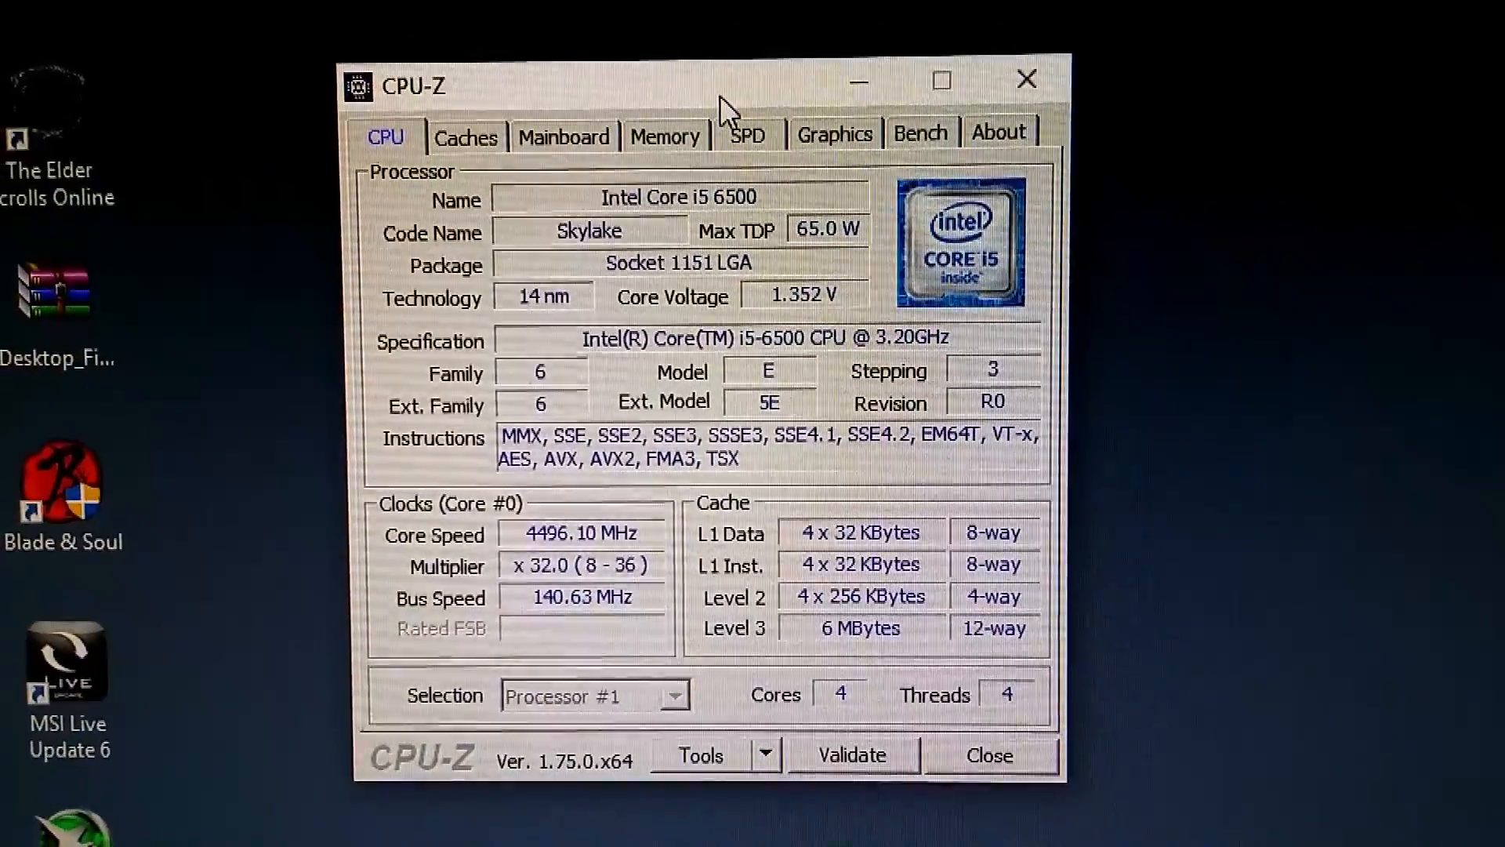